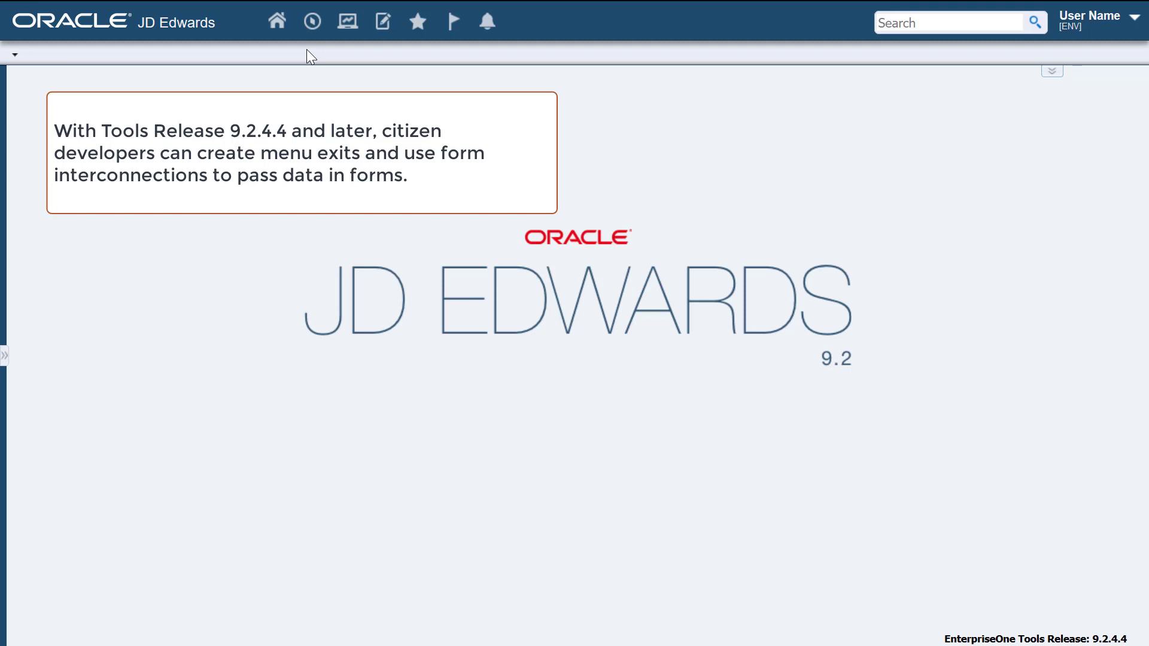
# - Confirm FORMEXTNS is enabled in P00950 feature security, then launch P0101 Work With Addresses
pyautogui.click(311, 20)
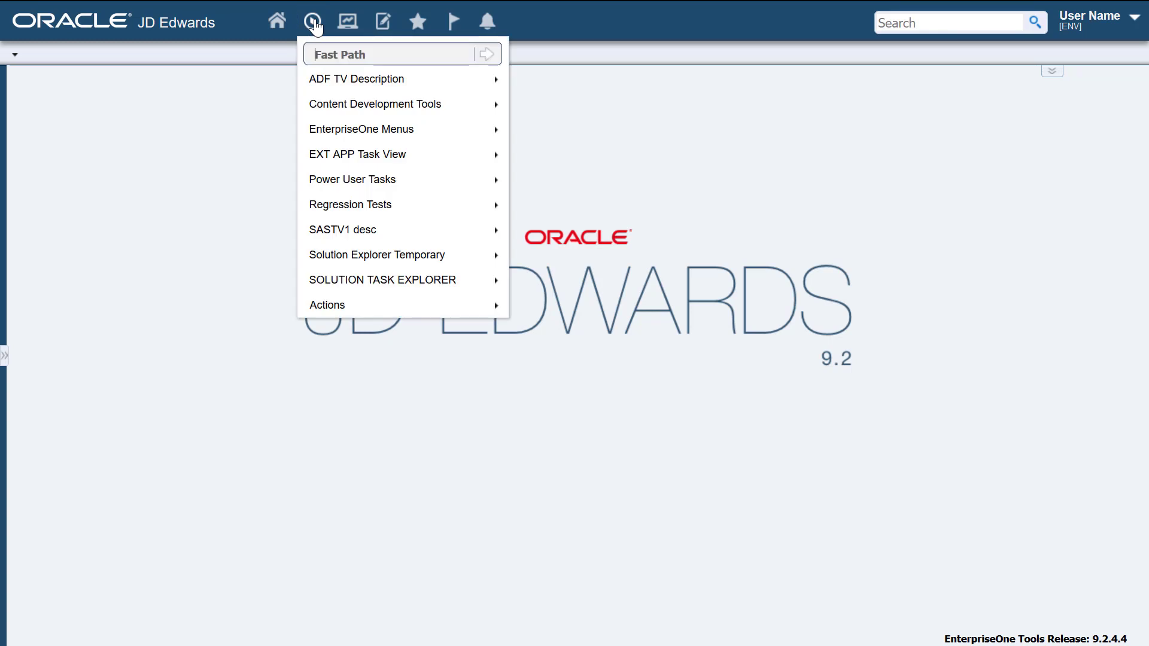
pyautogui.write('p00950')
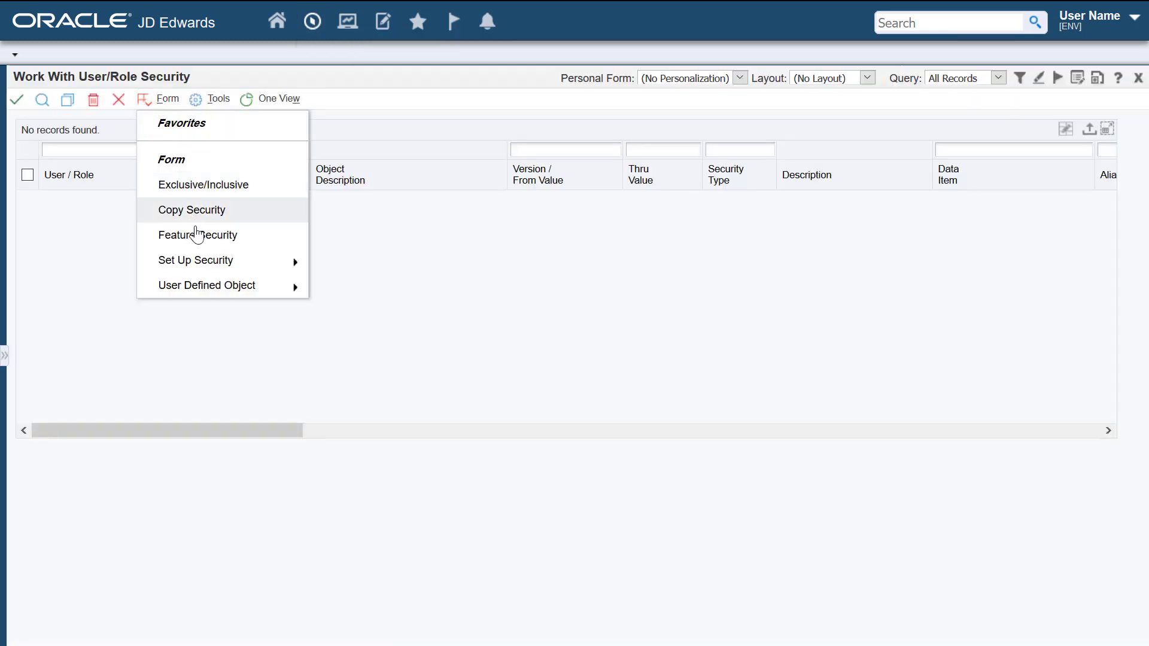
pyautogui.click(198, 235)
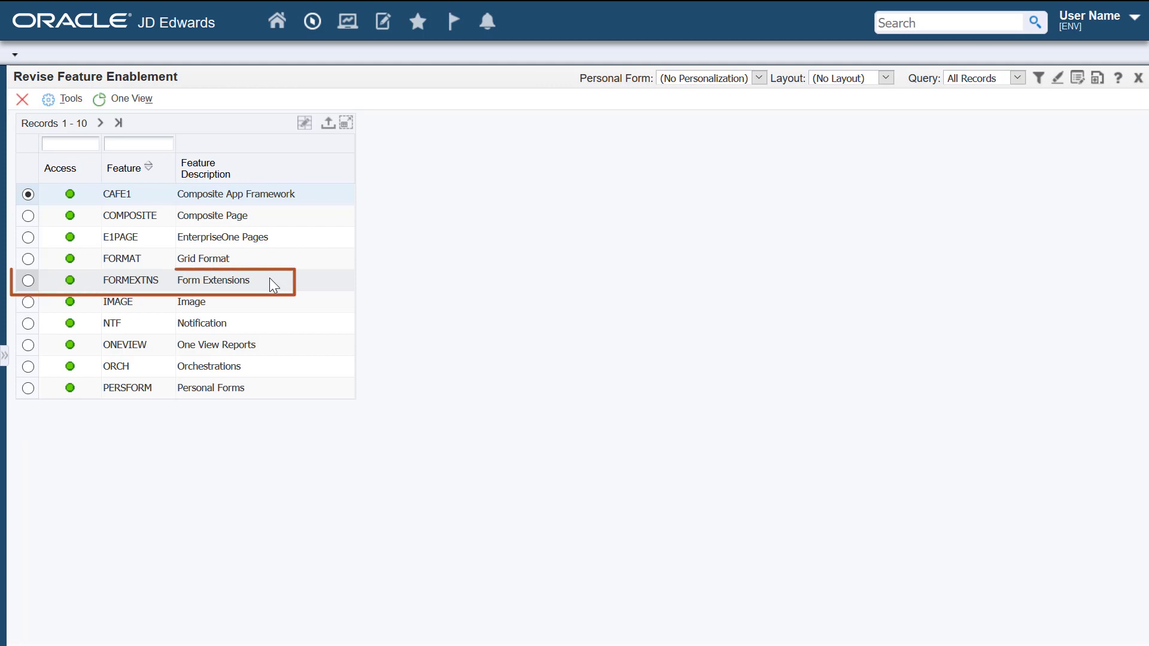
pyautogui.click(311, 20)
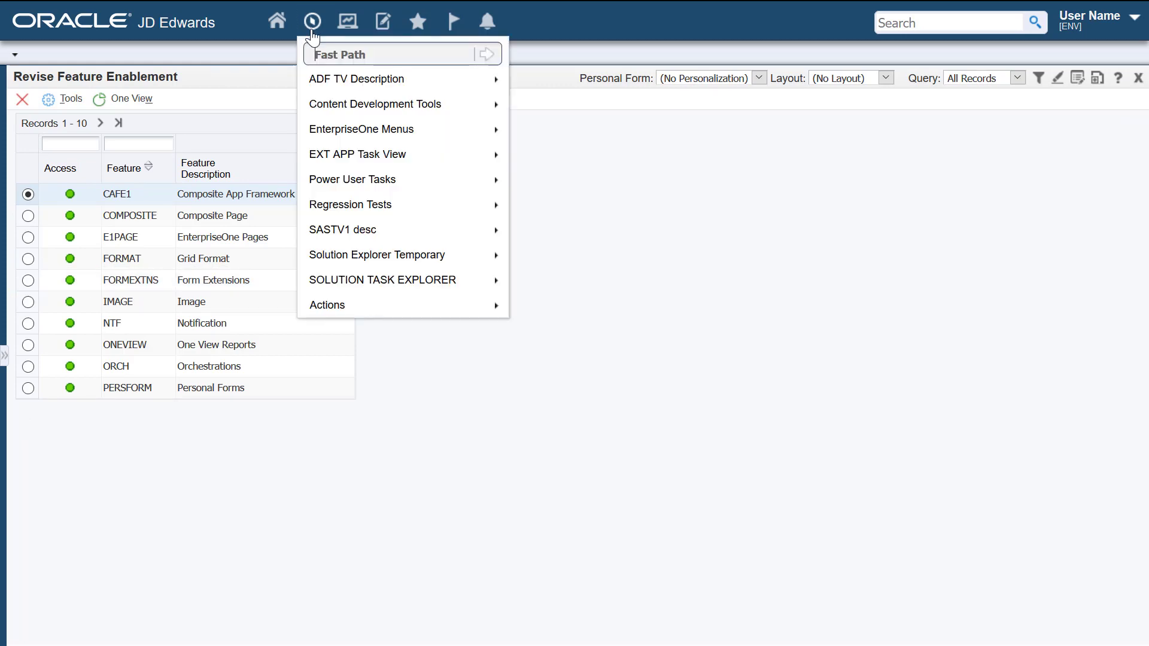
pyautogui.write('p0101')
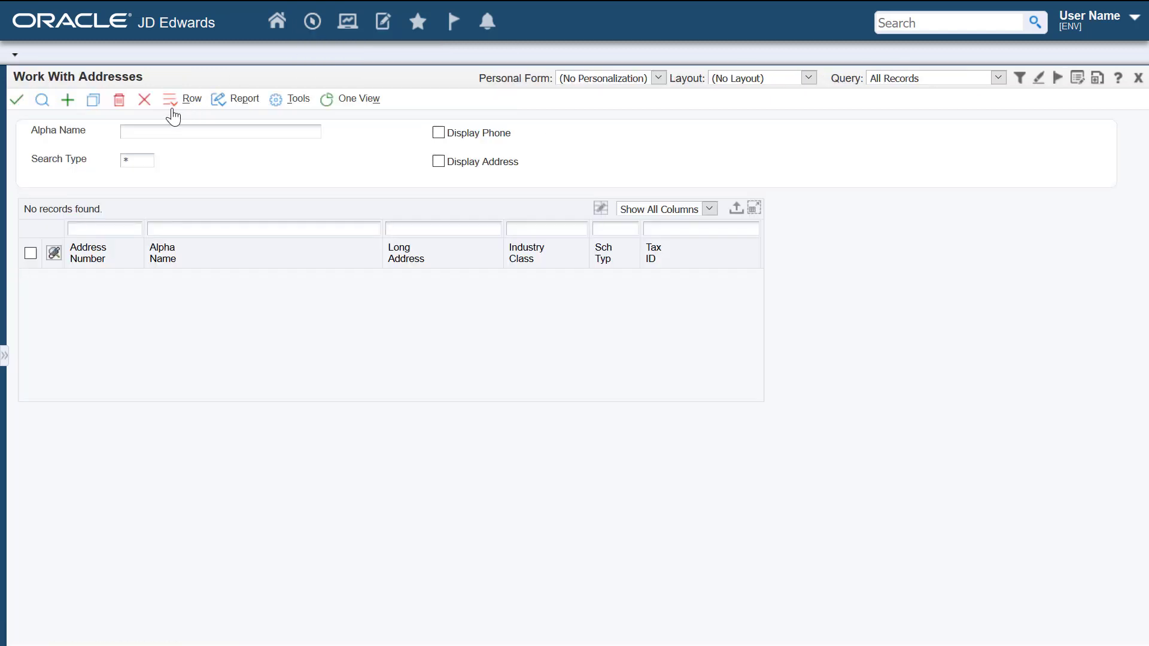
pyautogui.click(183, 99)
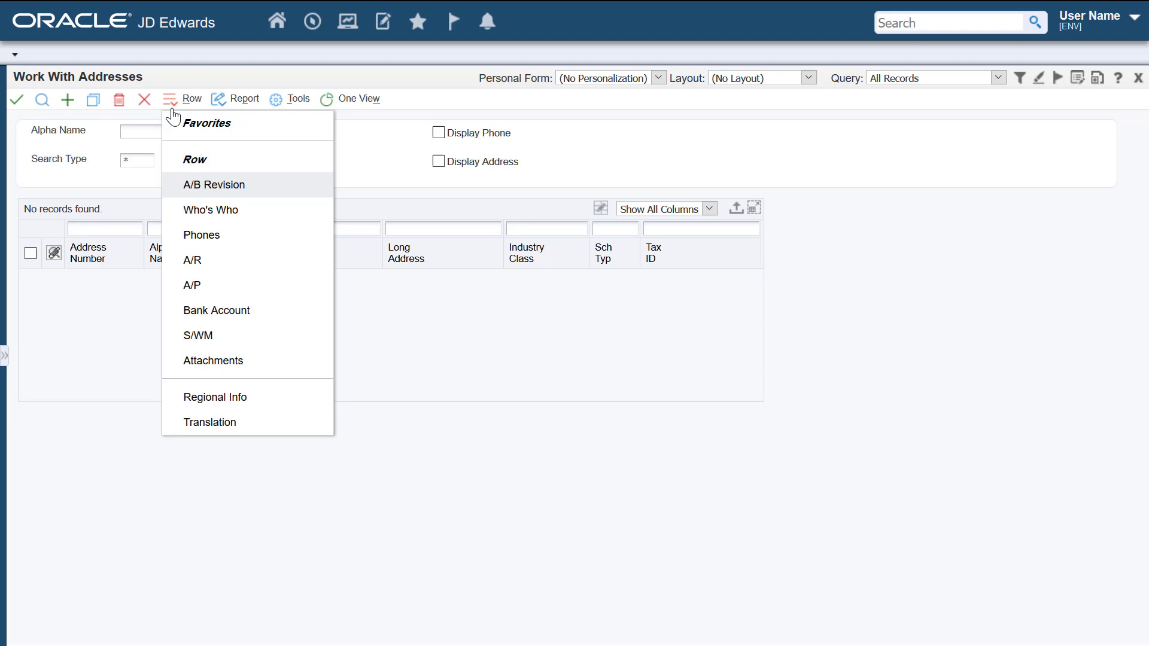
pyautogui.moveTo(173, 99)
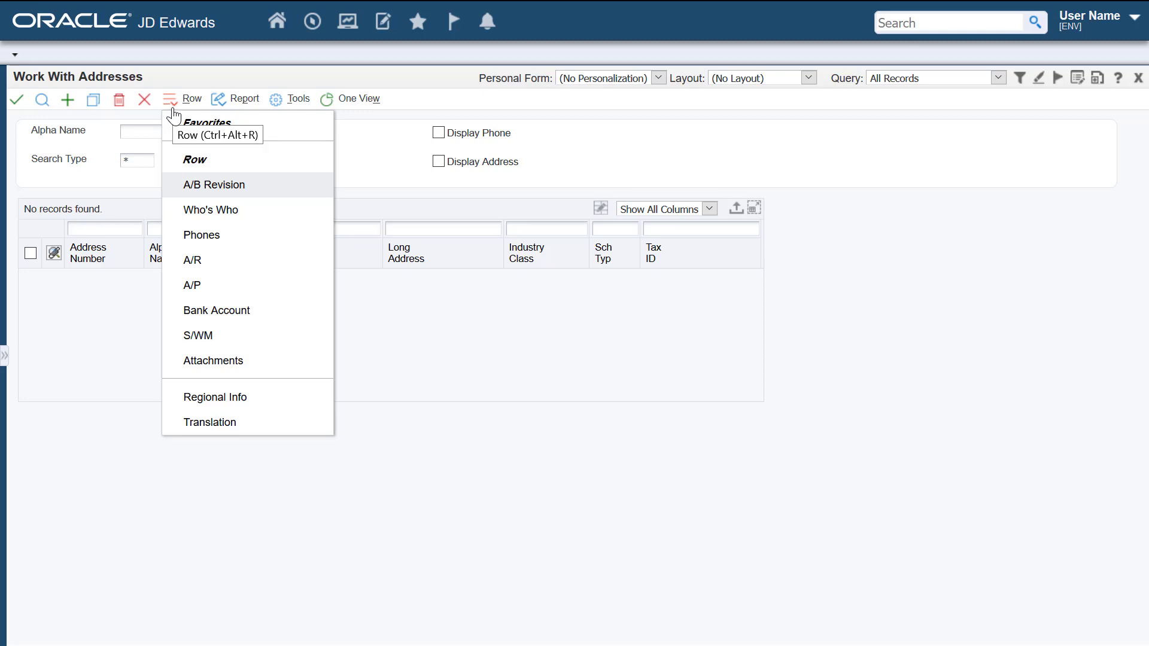
pyautogui.moveTo(993, 128)
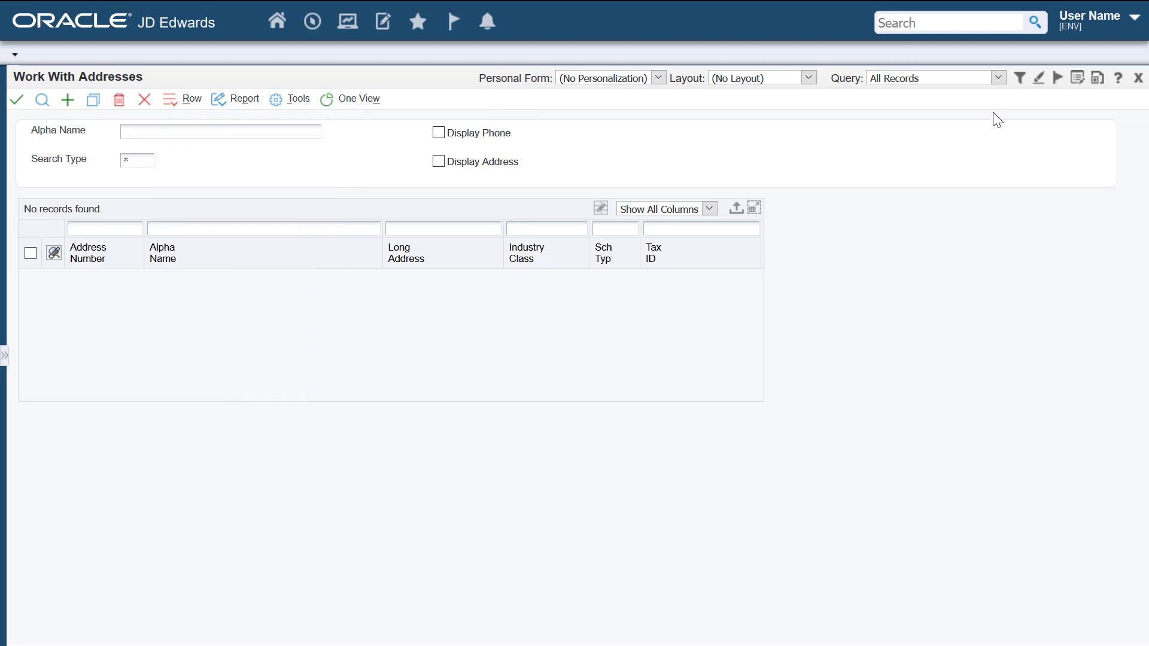
pyautogui.moveTo(1097, 78)
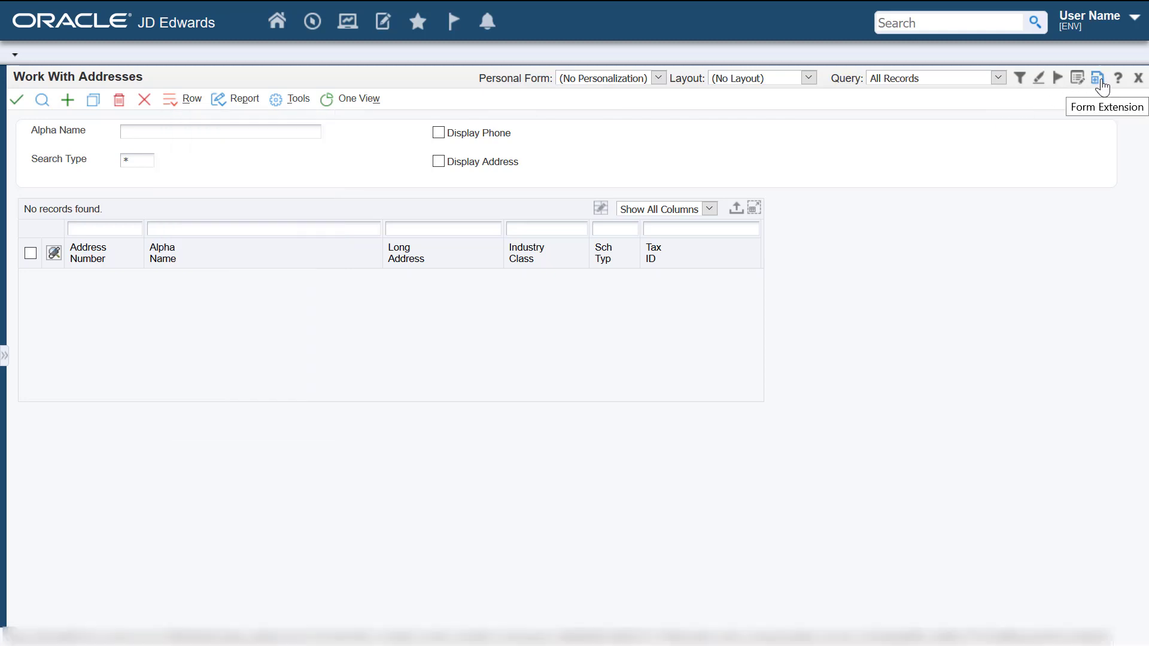
# - In the form extension's Manage Exits, add a row exit named 'Address Book Update'
pyautogui.click(1096, 78)
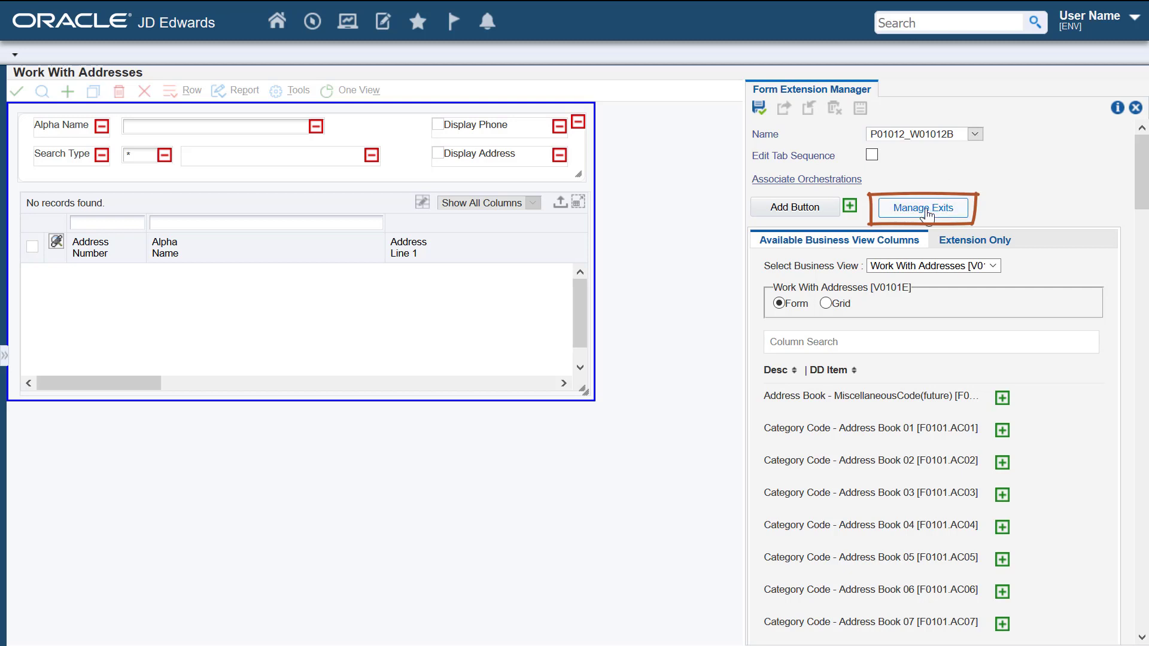
pyautogui.click(922, 206)
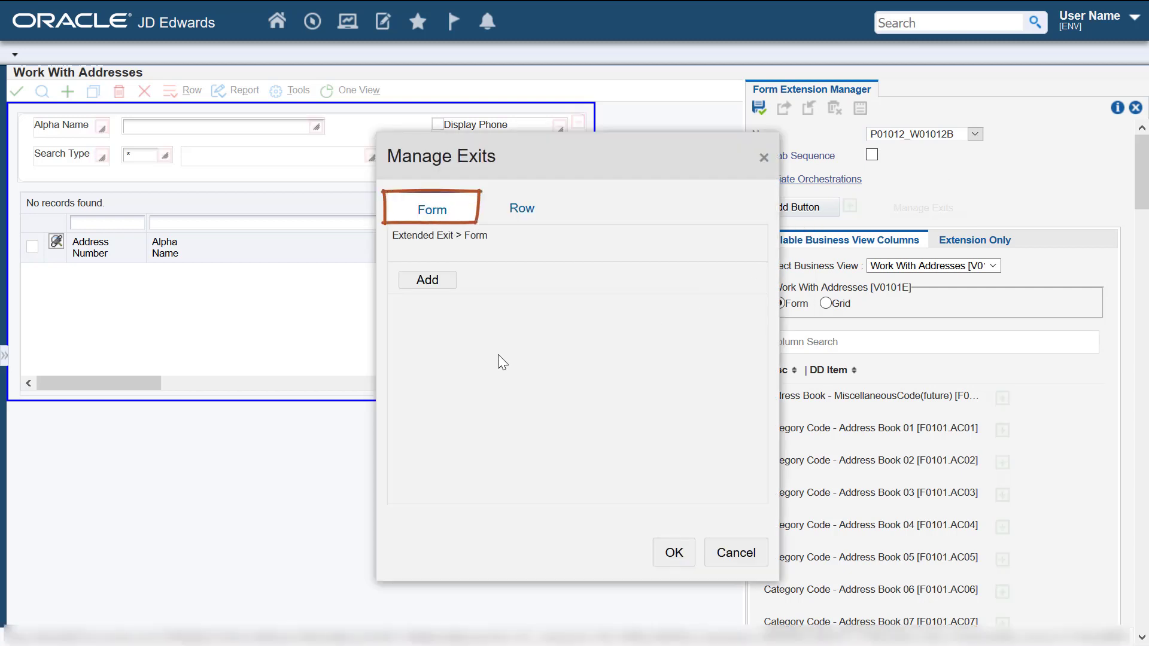
pyautogui.click(521, 208)
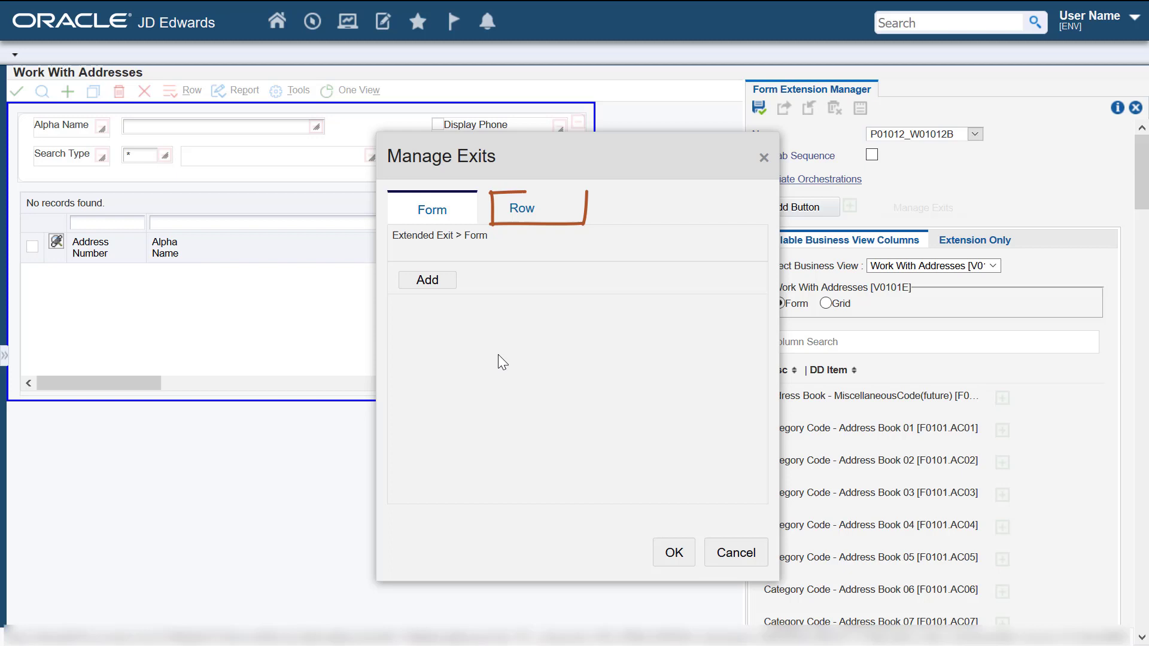
pyautogui.moveTo(521, 213)
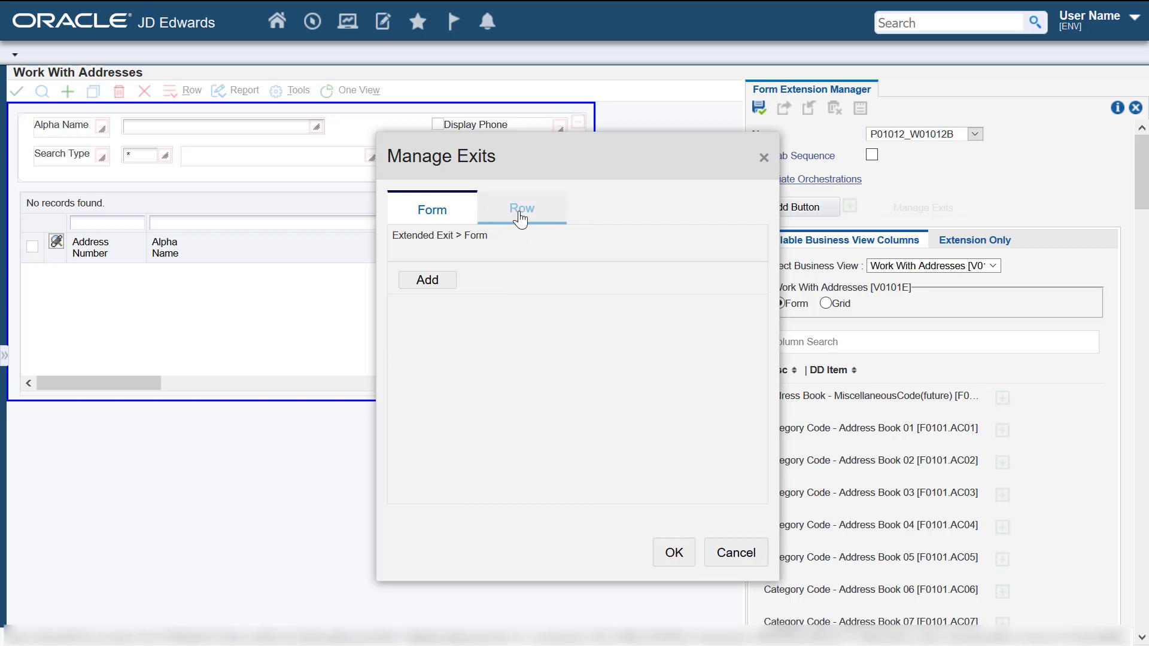
pyautogui.click(521, 209)
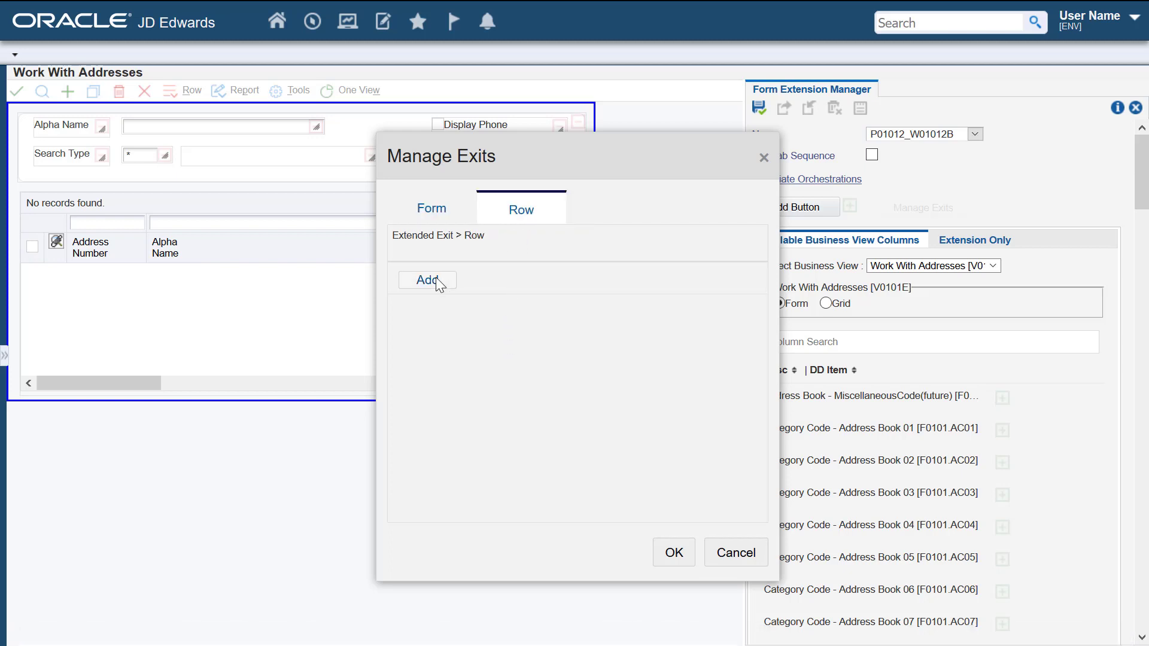
pyautogui.click(427, 280)
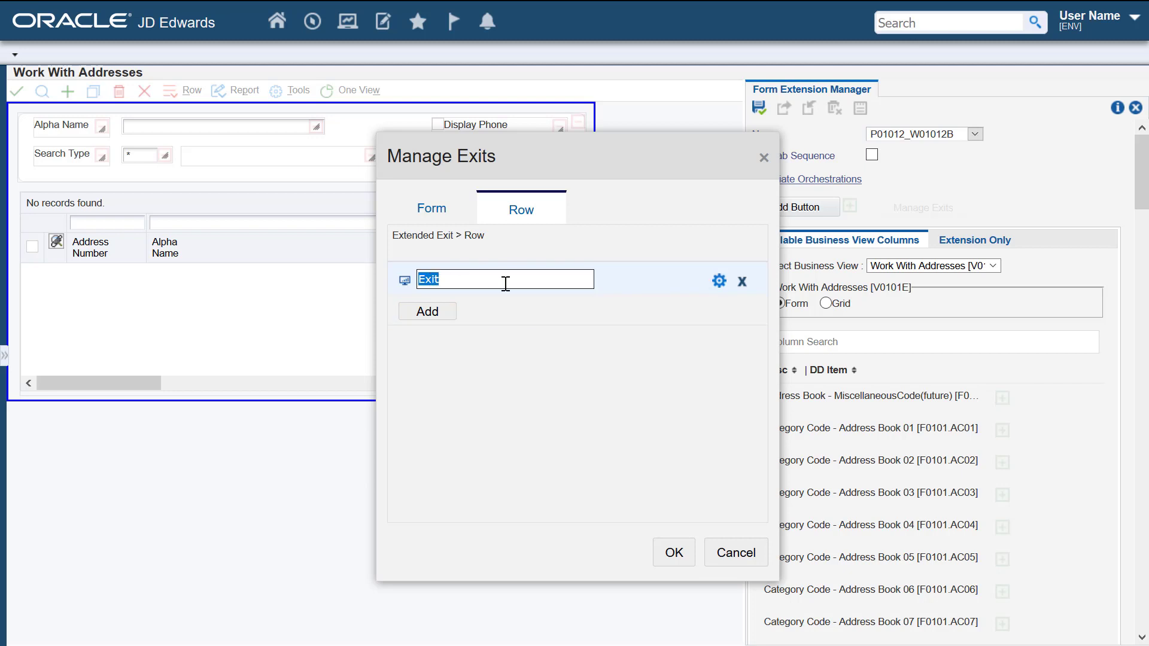
pyautogui.write('Address Book Updat')
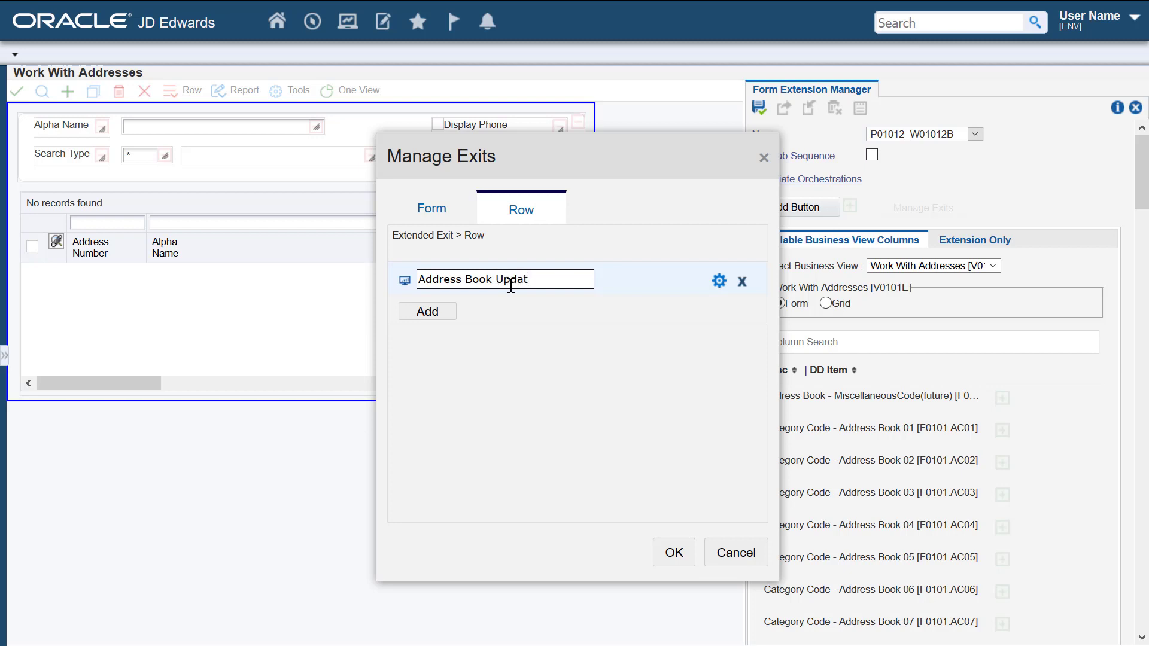
pyautogui.write('e')
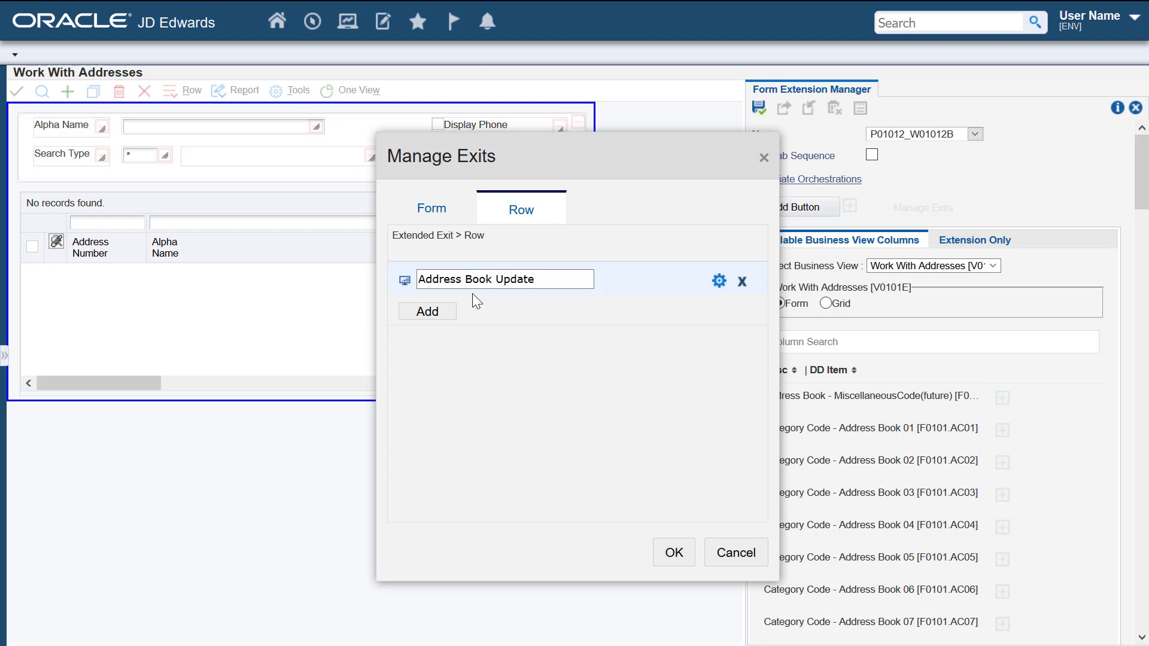
pyautogui.moveTo(718, 294)
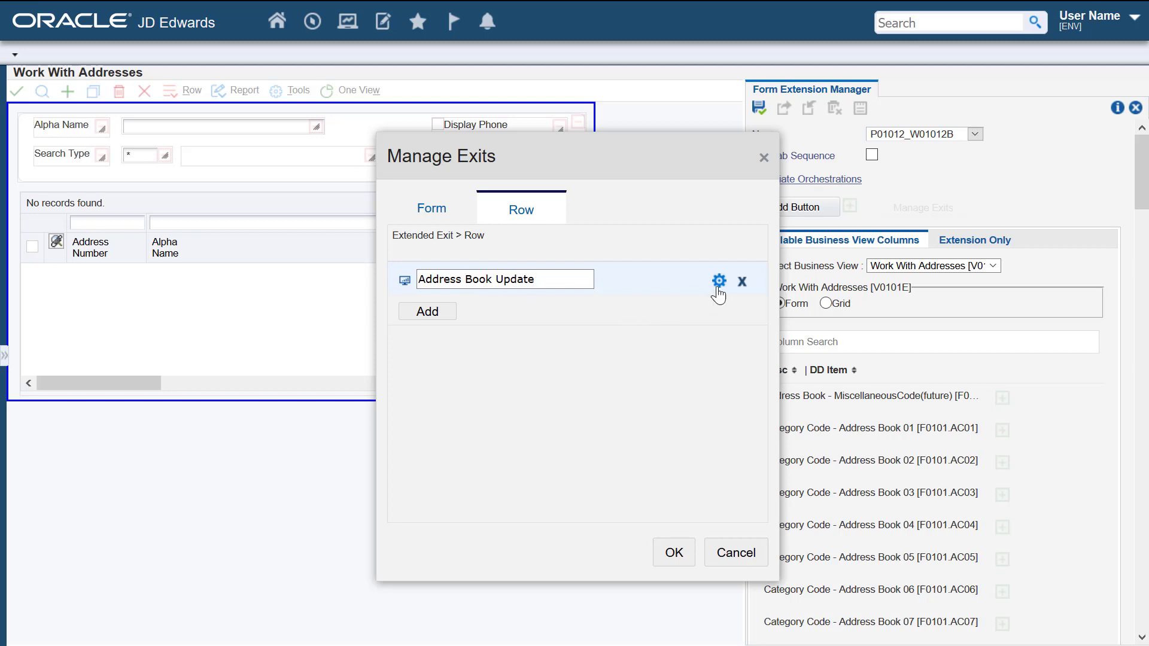
pyautogui.moveTo(718, 281)
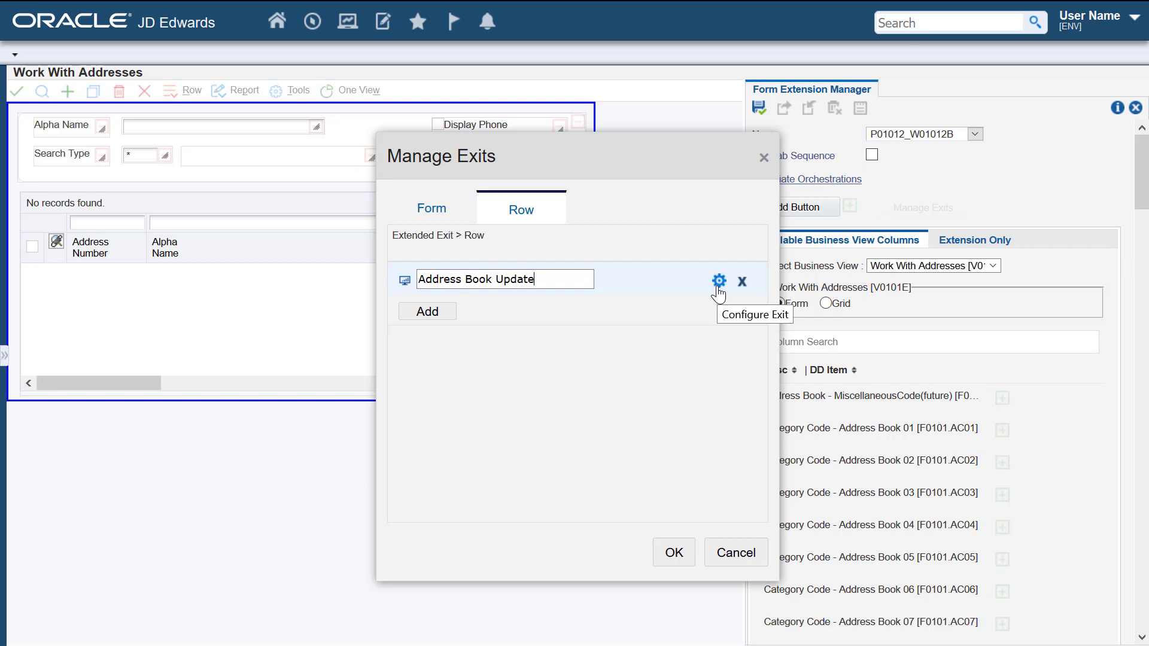
# - Target application P01012, form W01012A, version ZJDE0001, with Modeless display mode
pyautogui.click(718, 281)
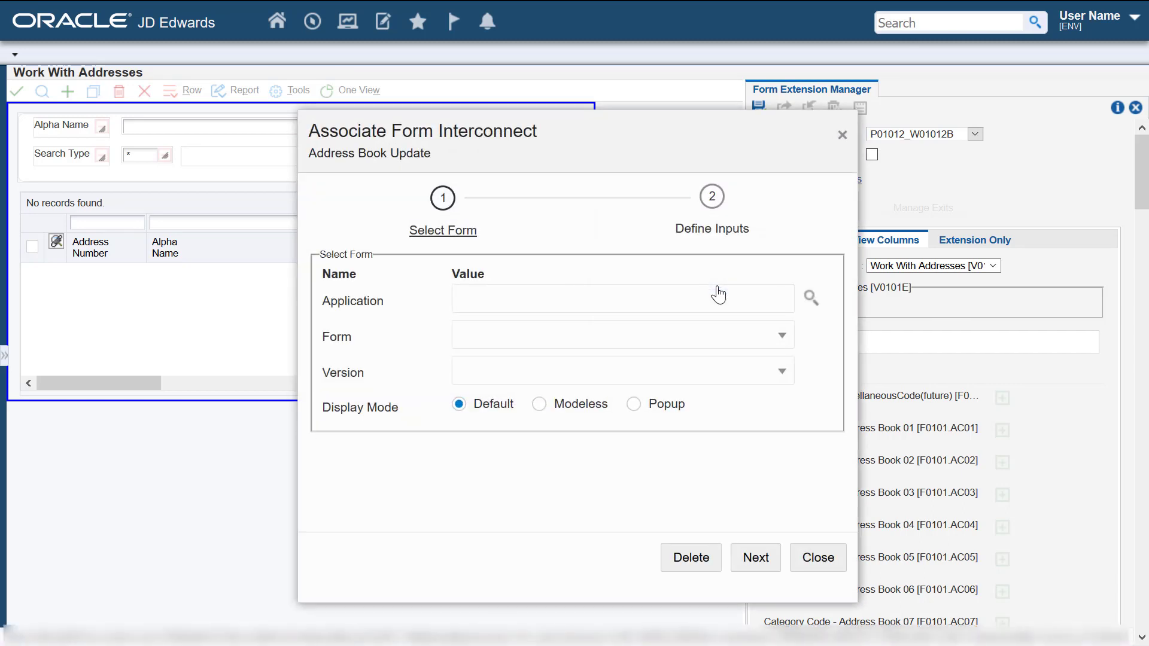
pyautogui.moveTo(711, 293)
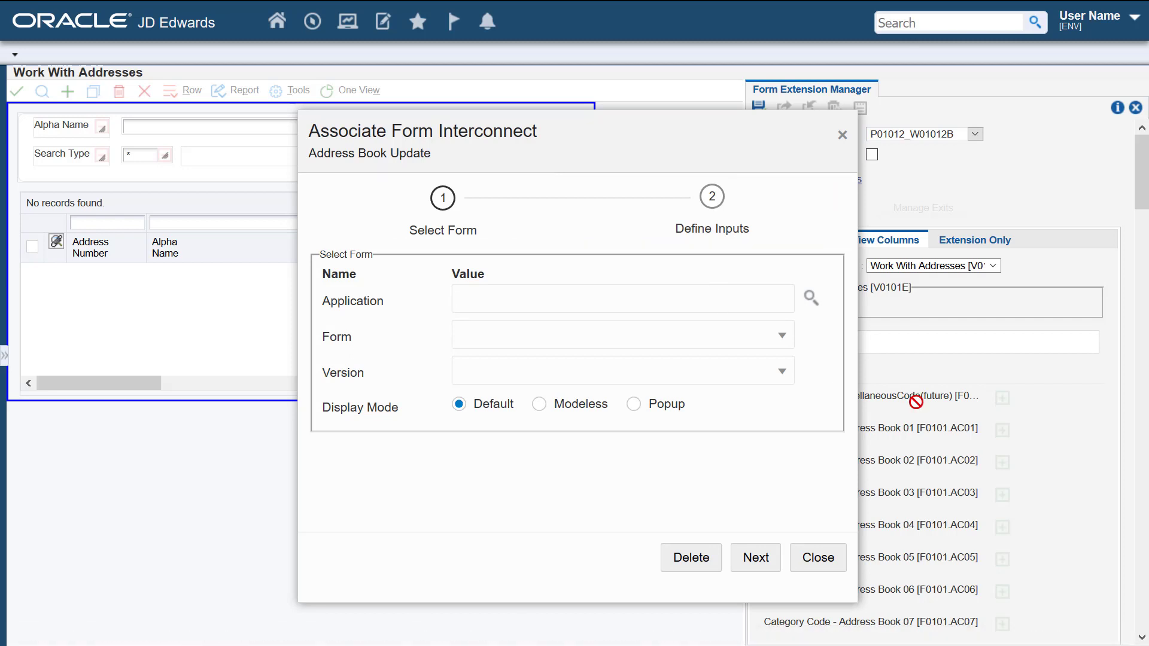
pyautogui.write('p01012')
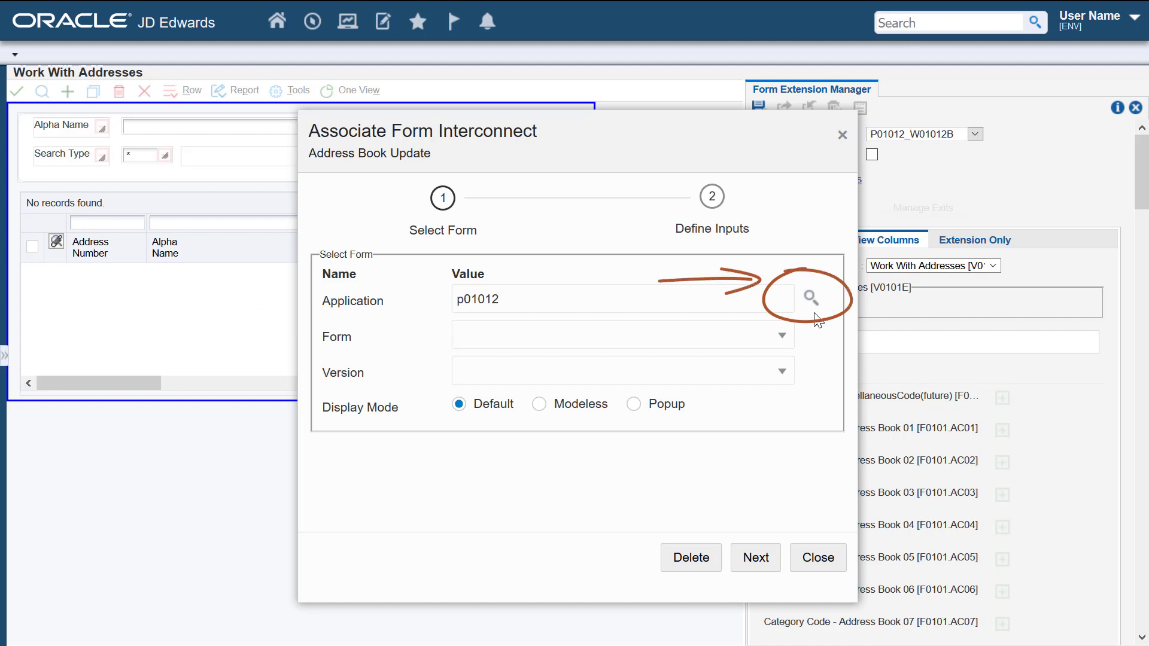
pyautogui.click(785, 336)
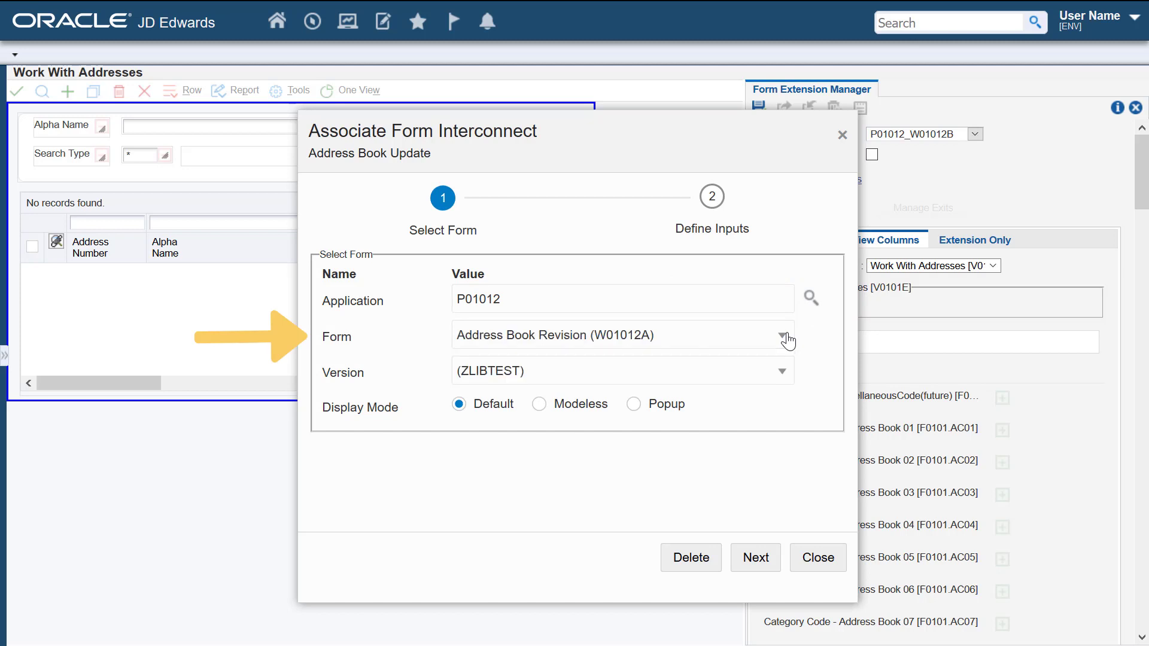
pyautogui.click(786, 336)
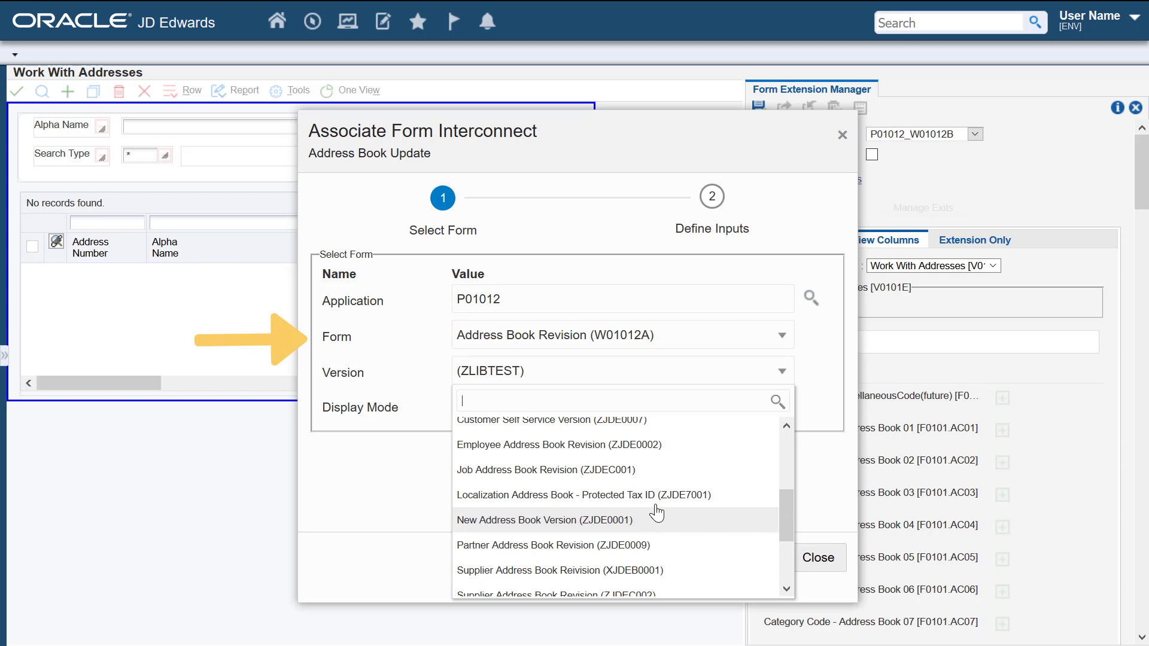
pyautogui.click(543, 520)
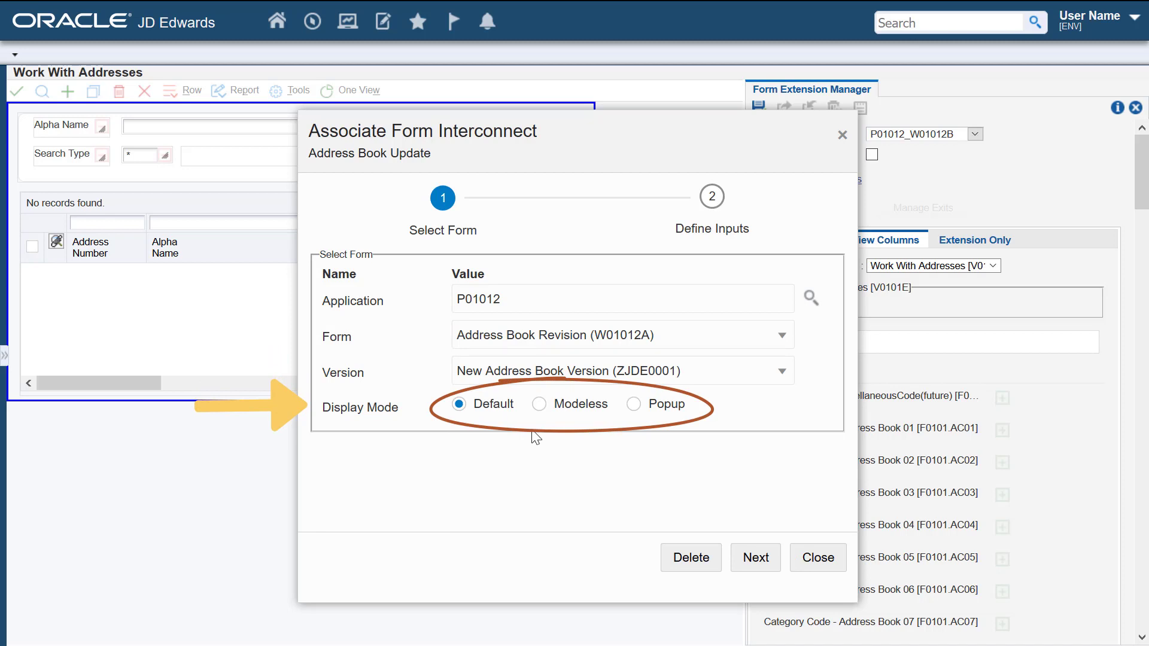
pyautogui.click(538, 404)
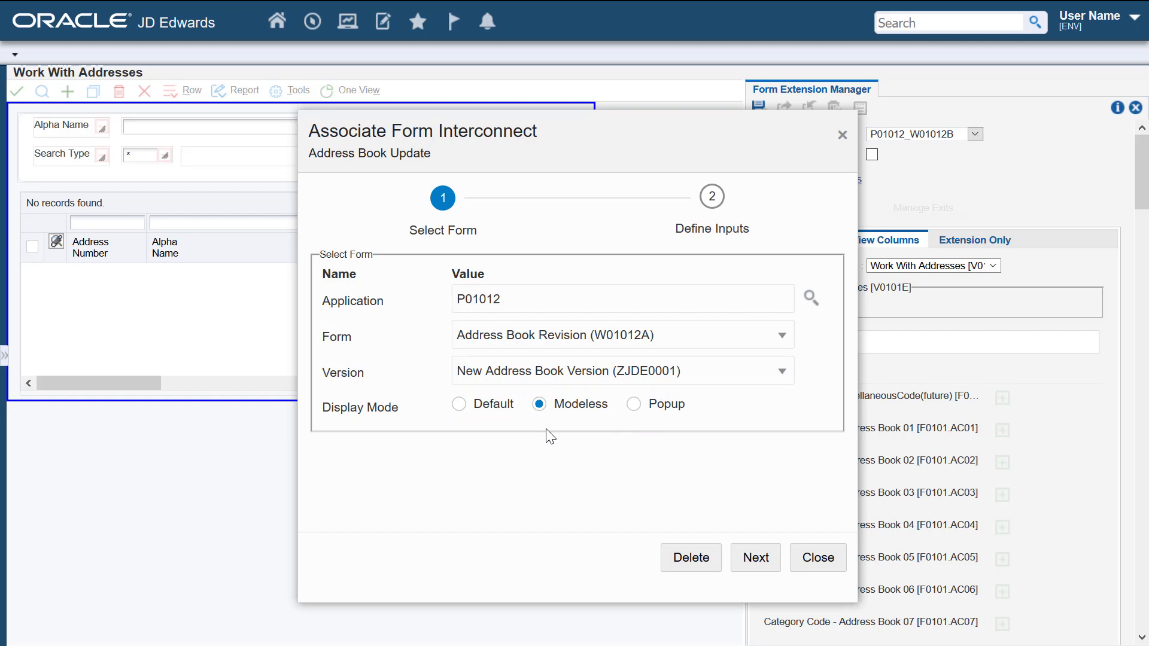
# - Map AddressNumber and SchTyp as exit inputs and set mnTabToGoTo to 1
pyautogui.click(755, 558)
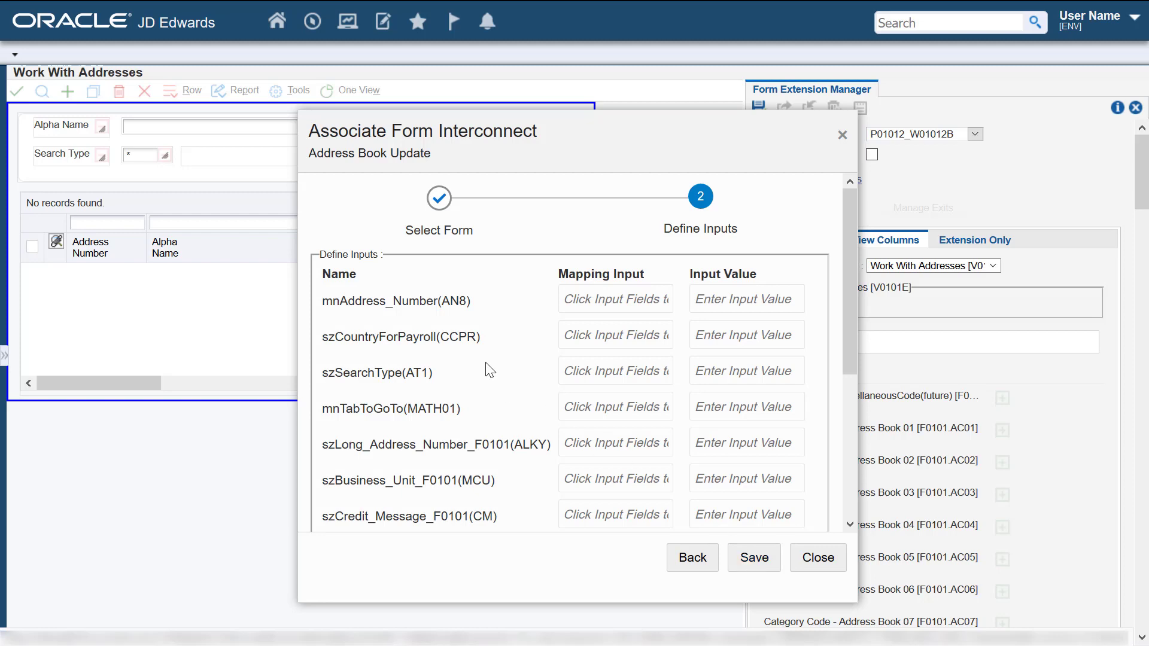
pyautogui.moveTo(494, 372)
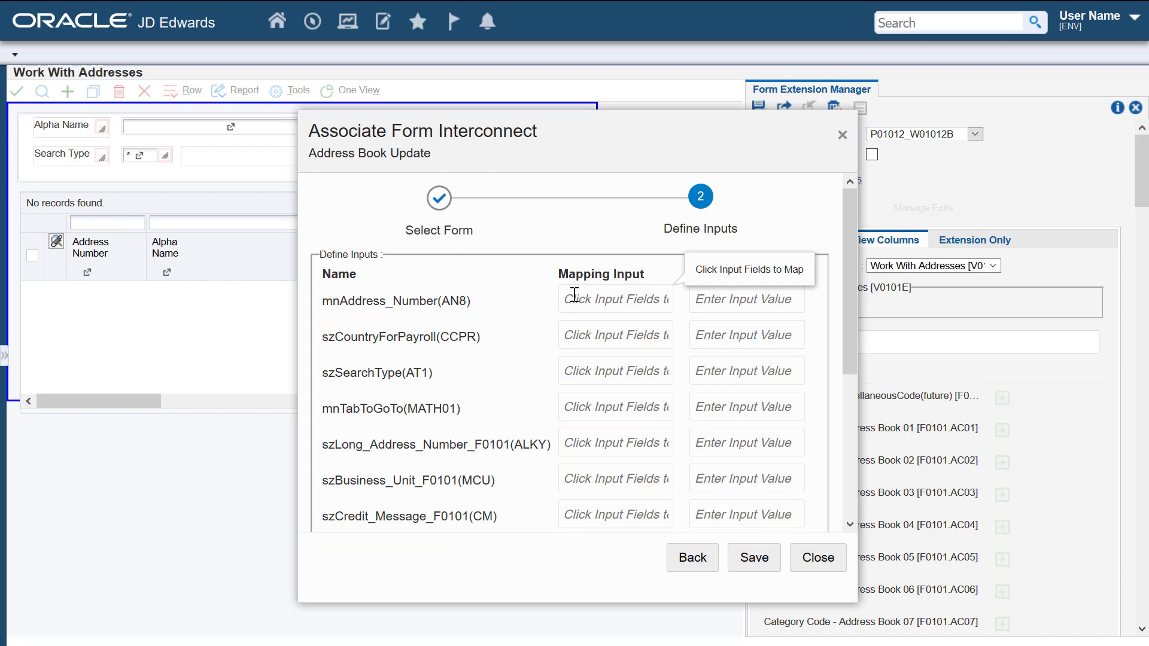
pyautogui.moveTo(574, 299)
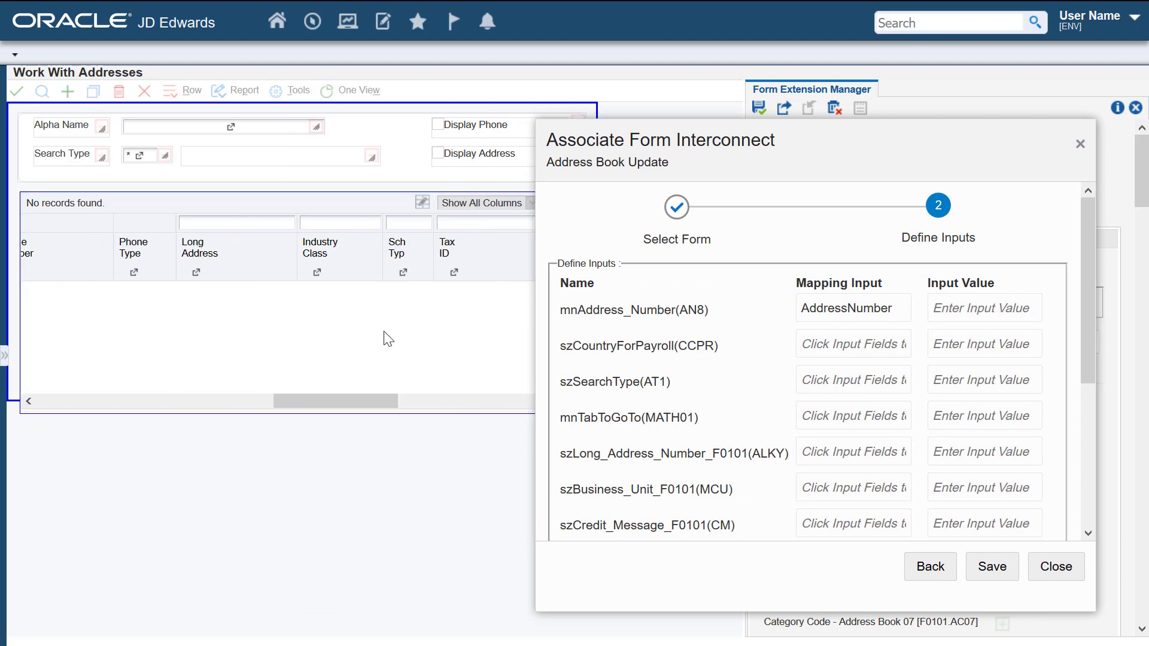
pyautogui.click(852, 379)
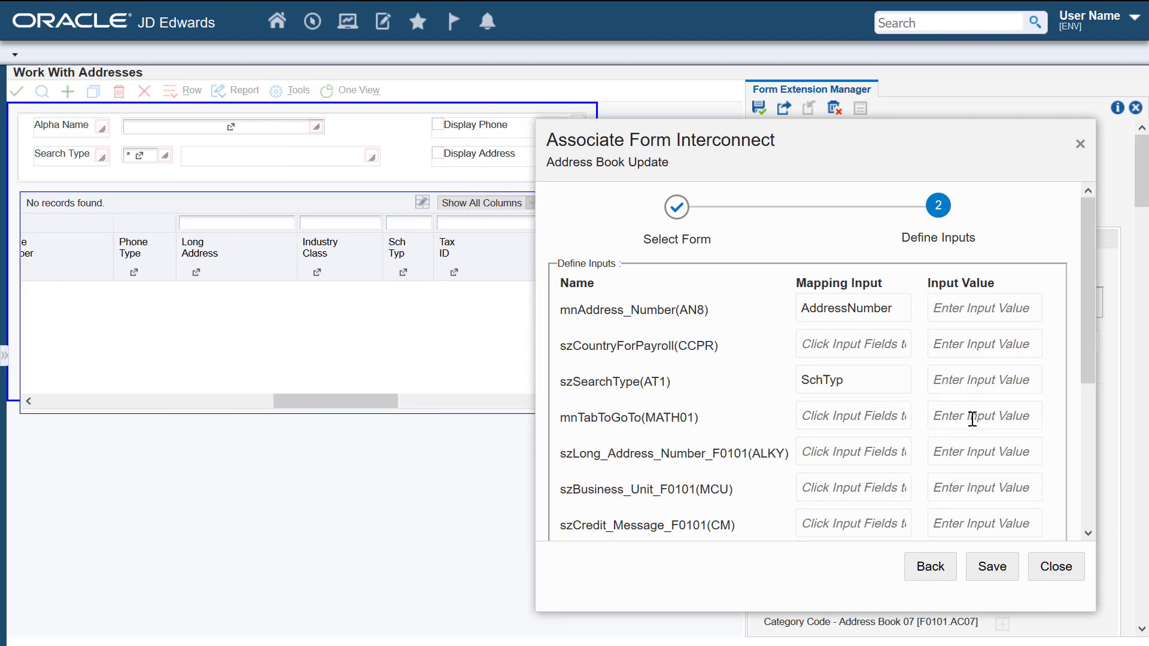
pyautogui.write('1')
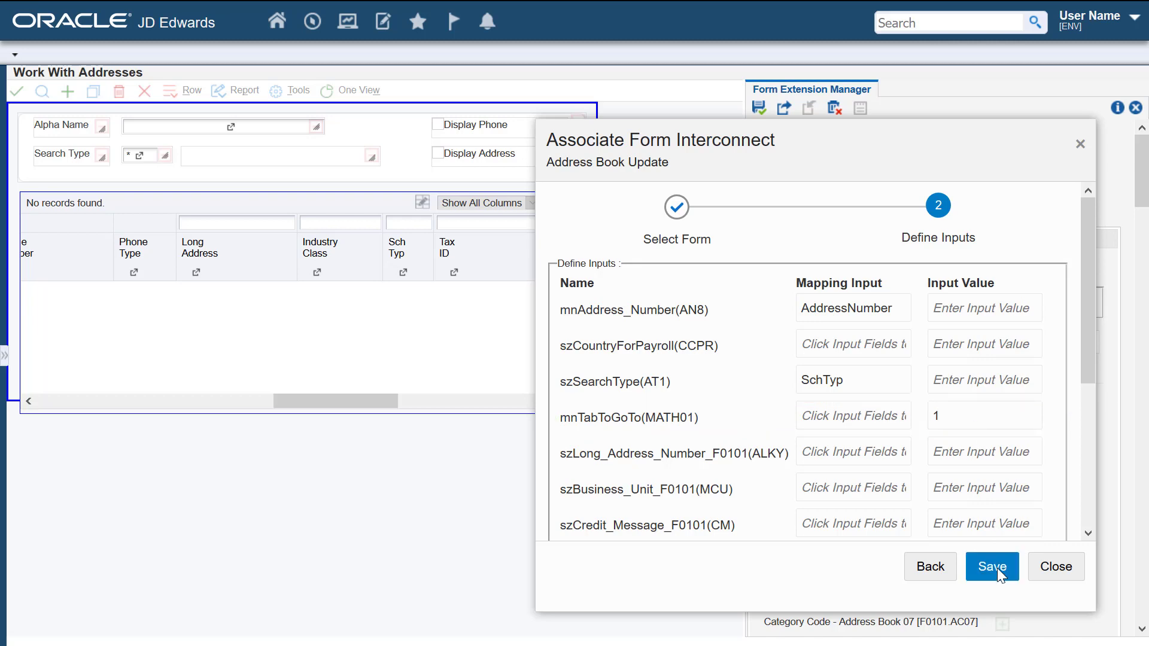
# - Save the exit mappings, confirm the row exits list, and close the form extension editor
pyautogui.click(991, 567)
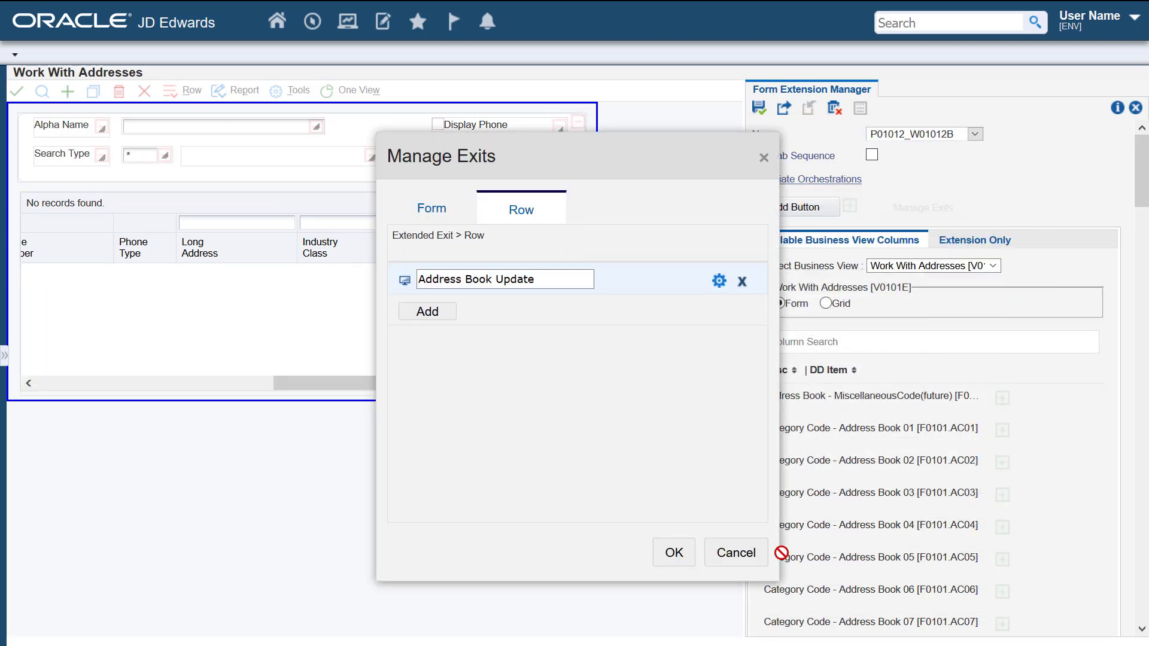
pyautogui.click(672, 552)
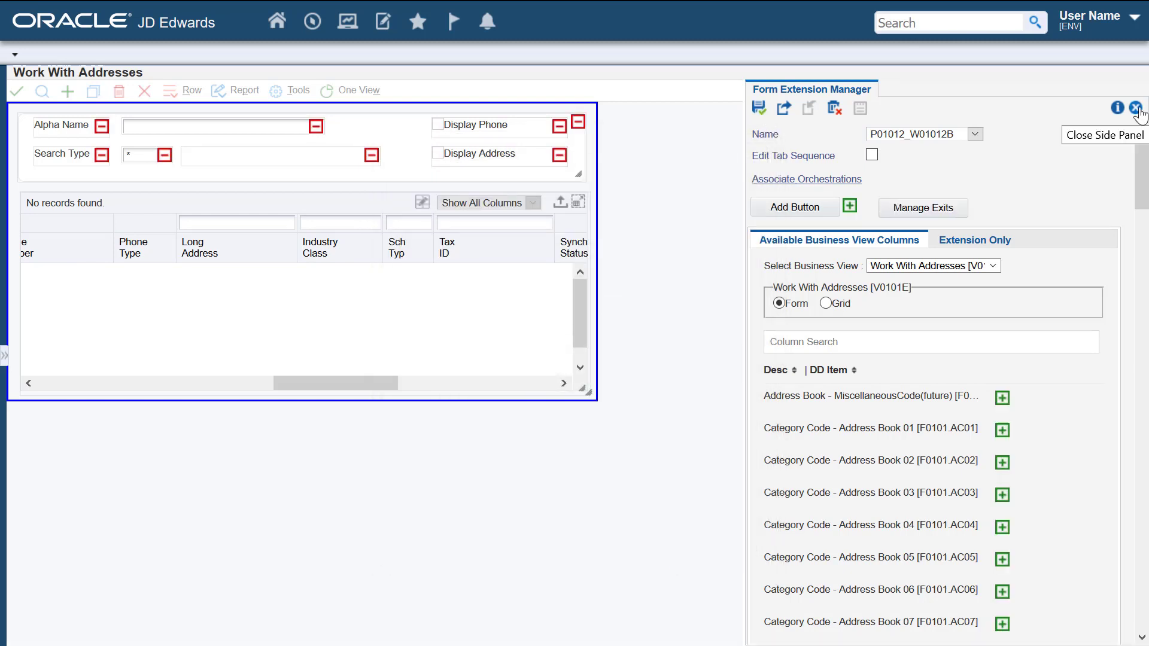
pyautogui.click(1138, 107)
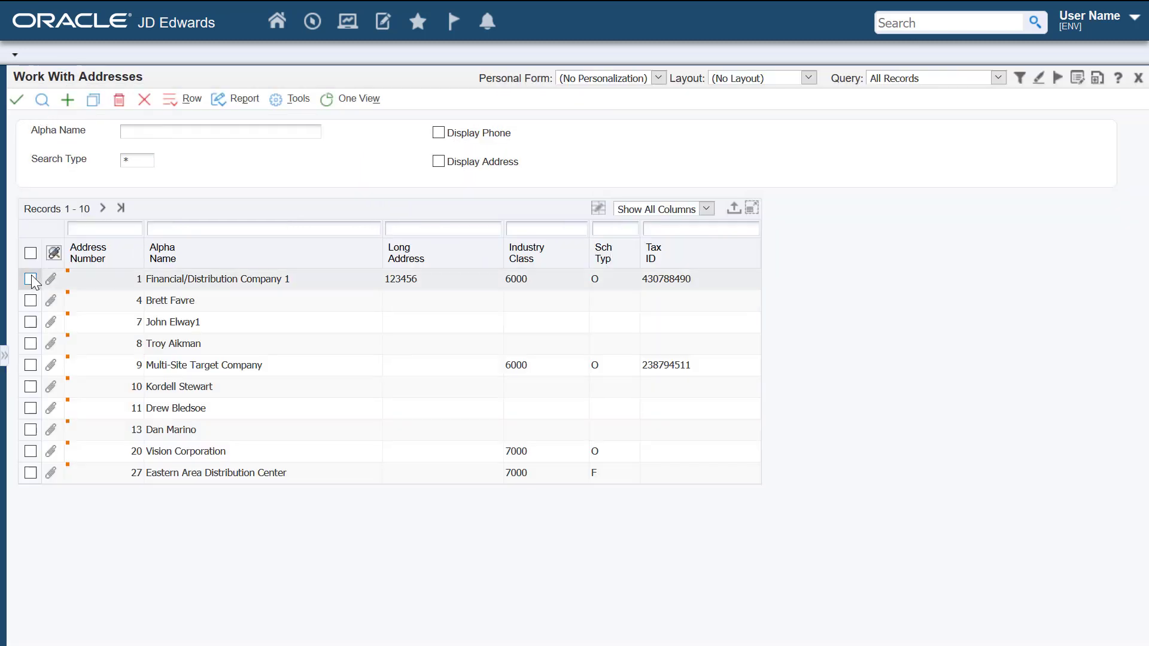
# - Select the Financial/Distribution Company 1 row and run the Address Book Update row exit
pyautogui.click(31, 279)
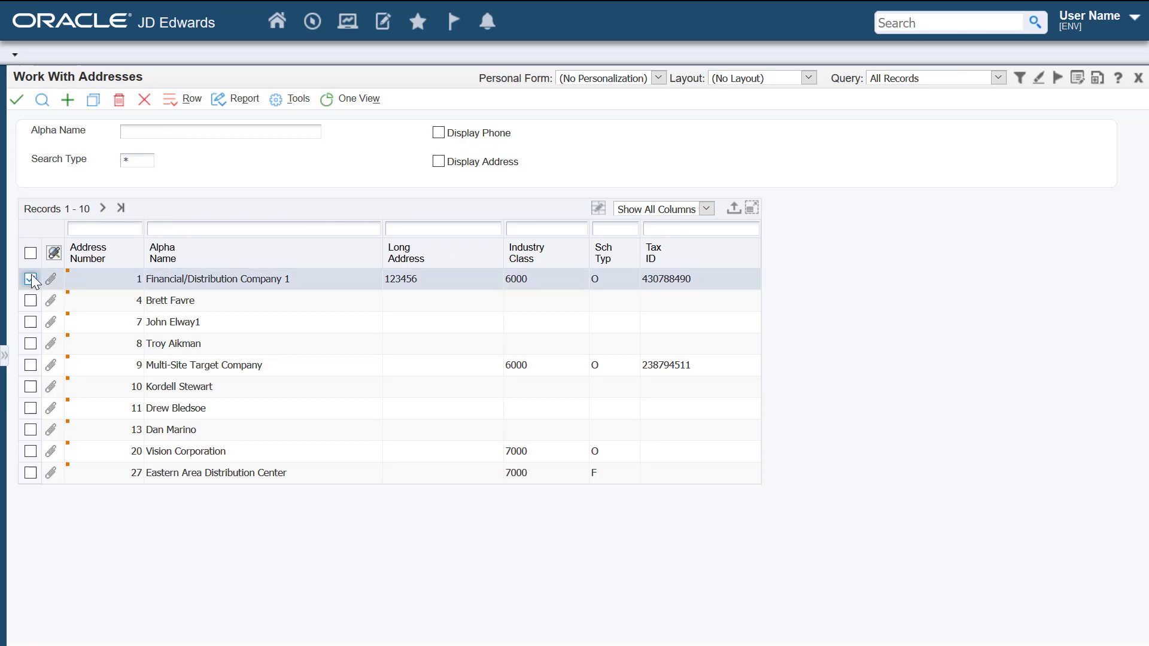
pyautogui.click(186, 98)
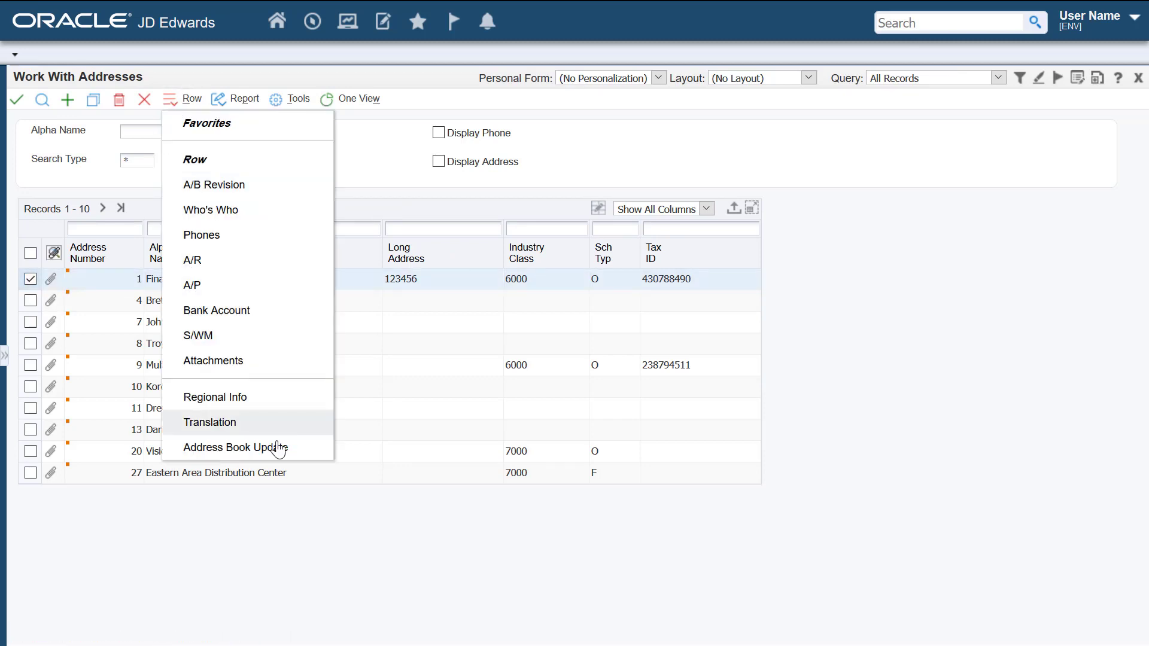
pyautogui.moveTo(235, 446)
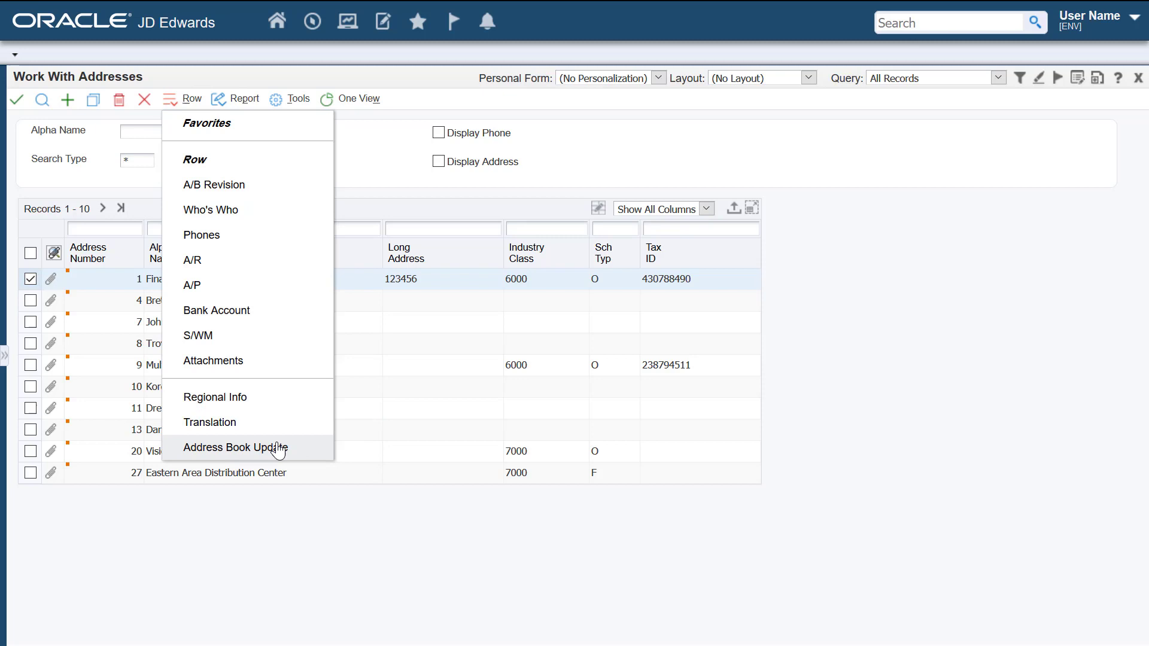
pyautogui.click(234, 448)
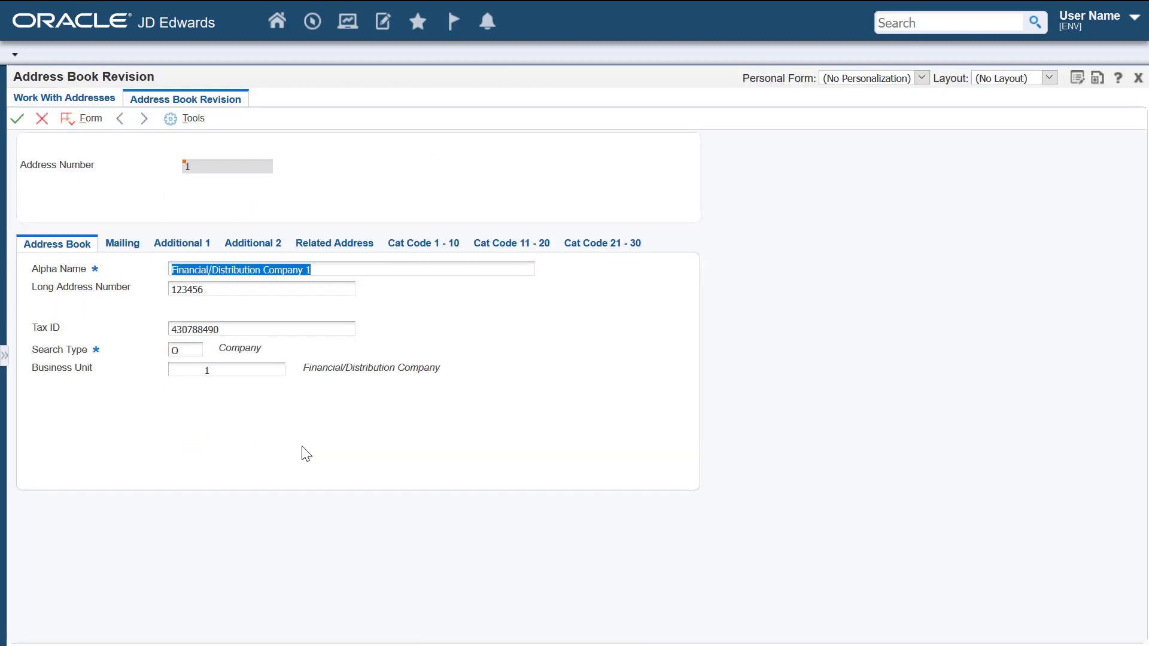
pyautogui.moveTo(309, 450)
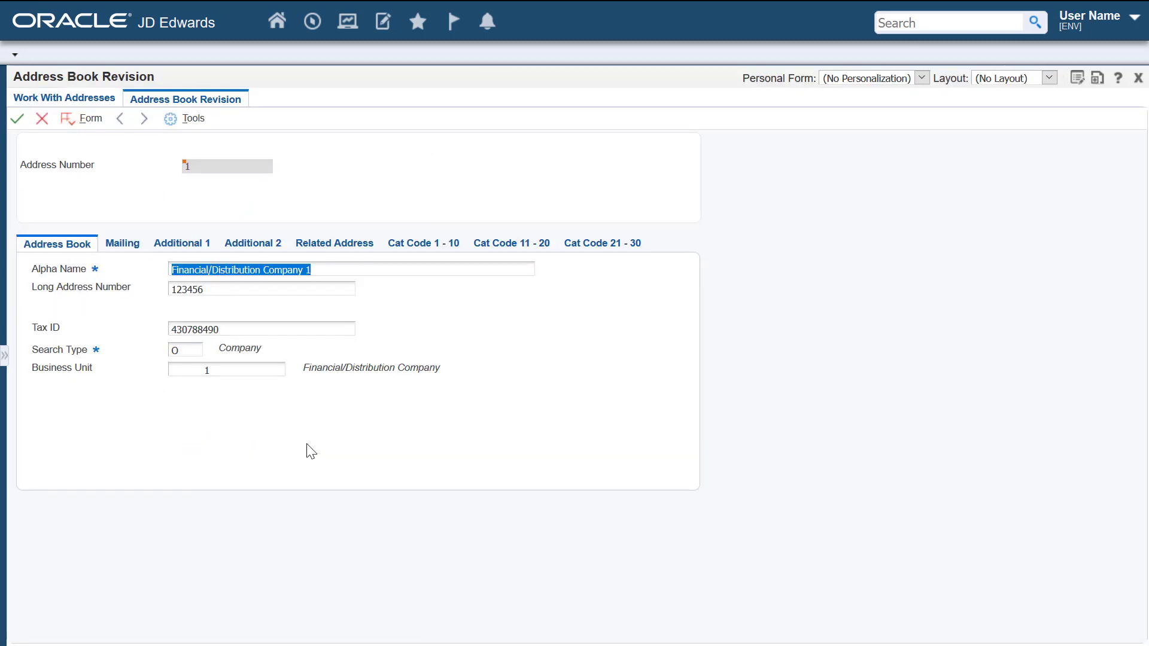